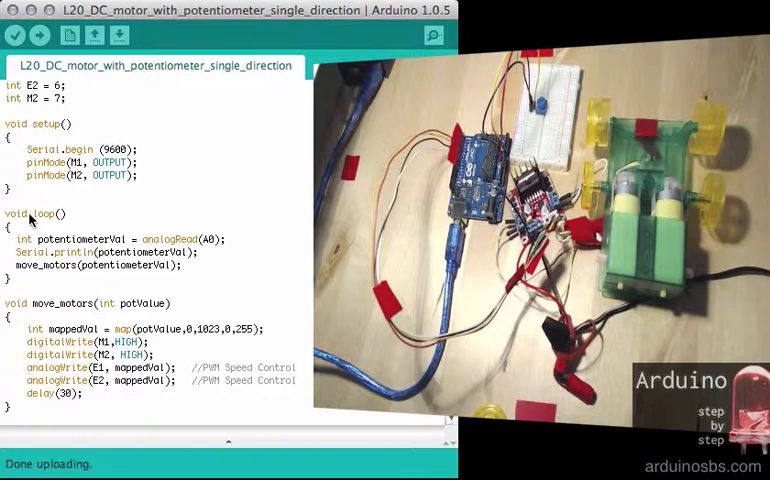
Highlight loop, its move_motors(potentiometerVal) call, and the mappedVal mapping line
double_click(47, 213)
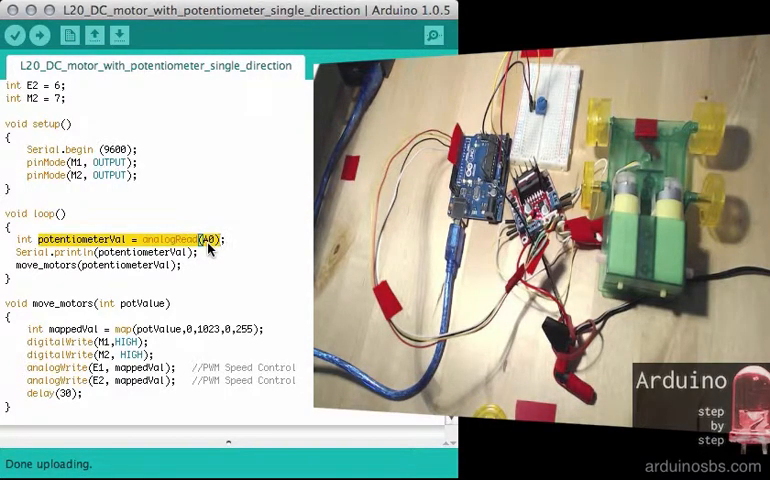
mouse_move(57, 275)
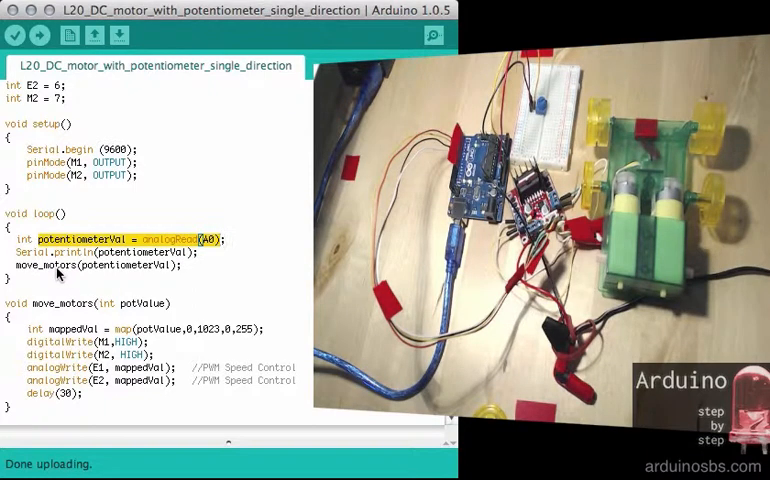
double_click(47, 266)
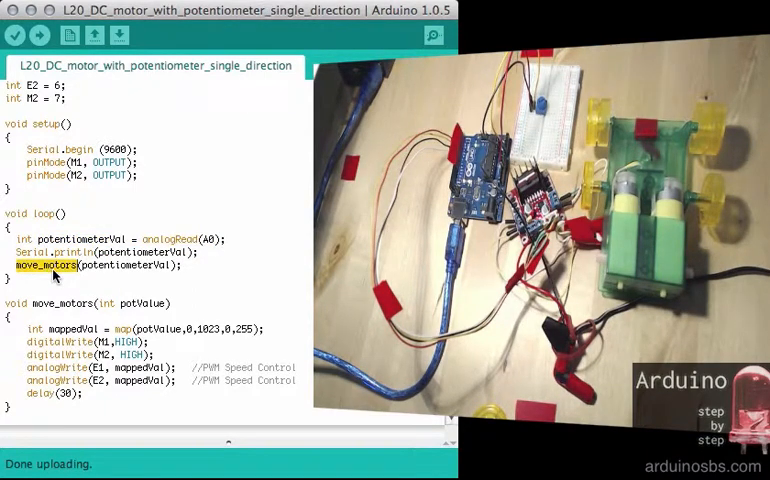
double_click(128, 264)
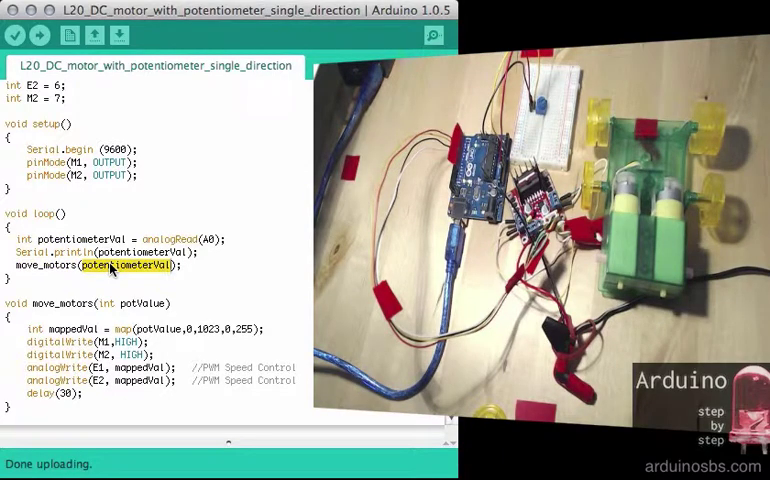
double_click(55, 303)
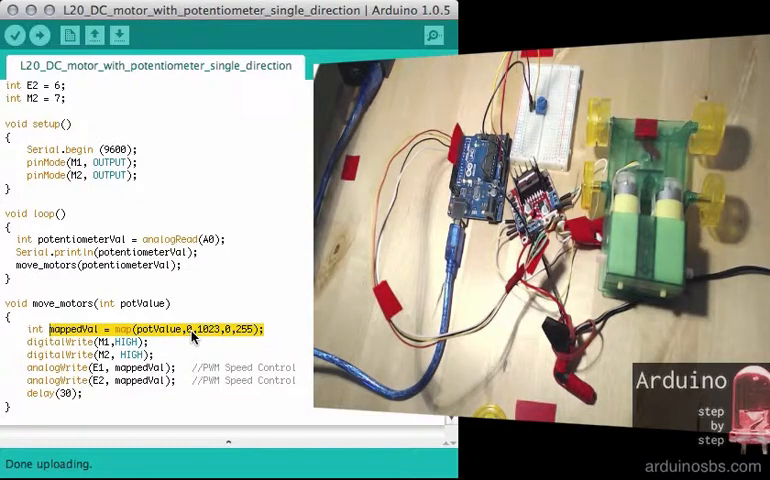
mouse_move(227, 334)
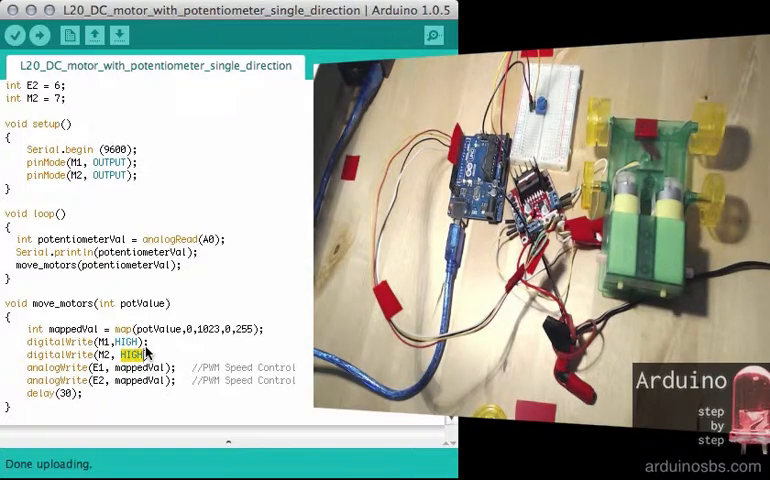
mouse_move(118, 374)
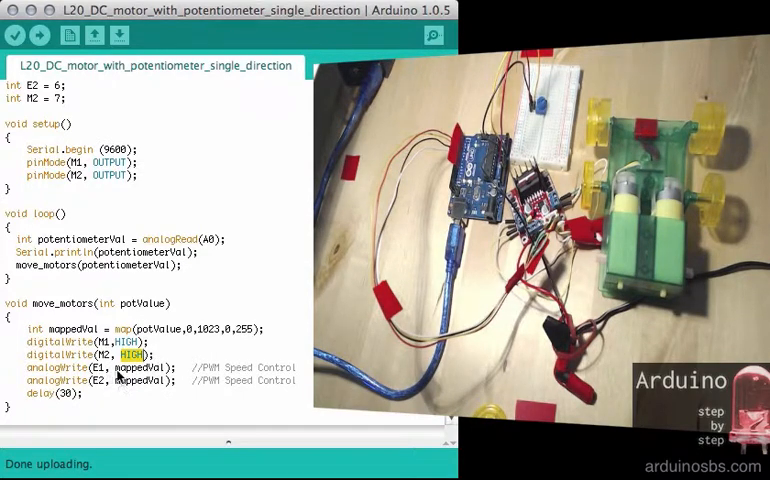
Highlight mappedVal as motor speed and the backward mapping, then upload the sketch
double_click(153, 367)
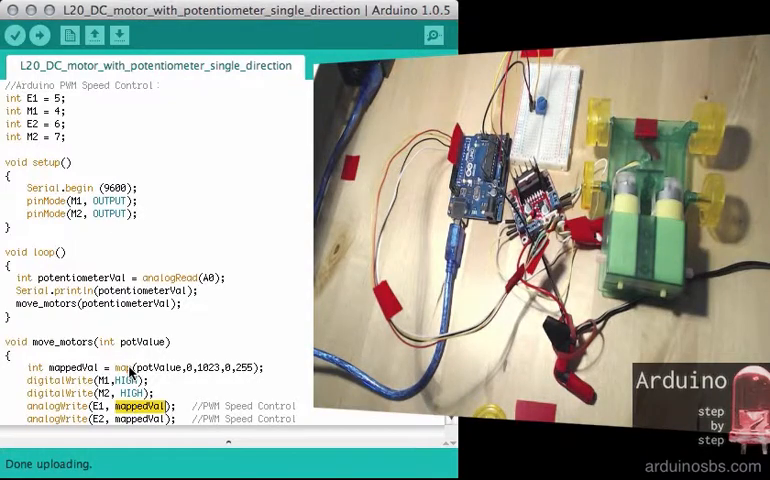
scroll(down, 3)
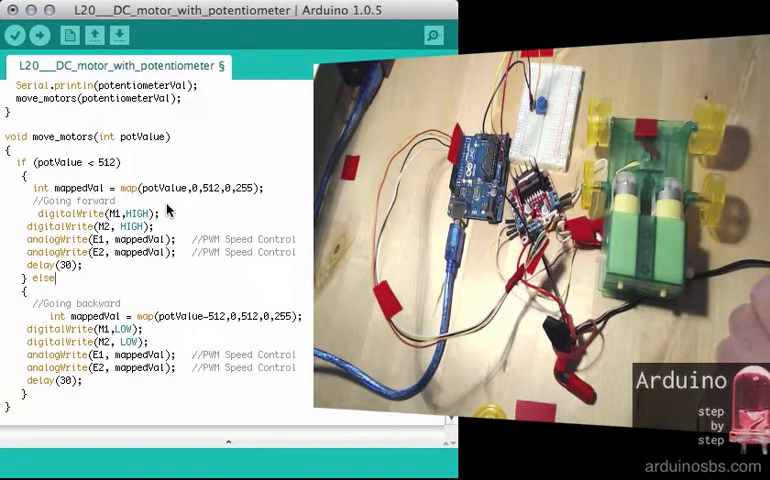
double_click(50, 137)
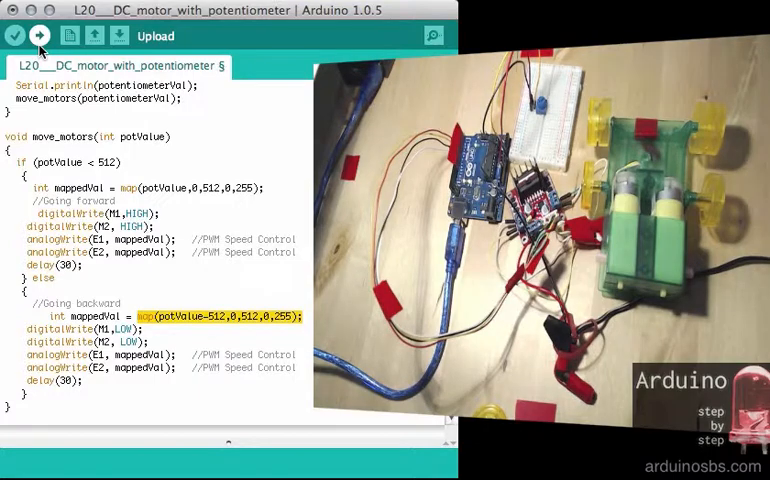
click(39, 34)
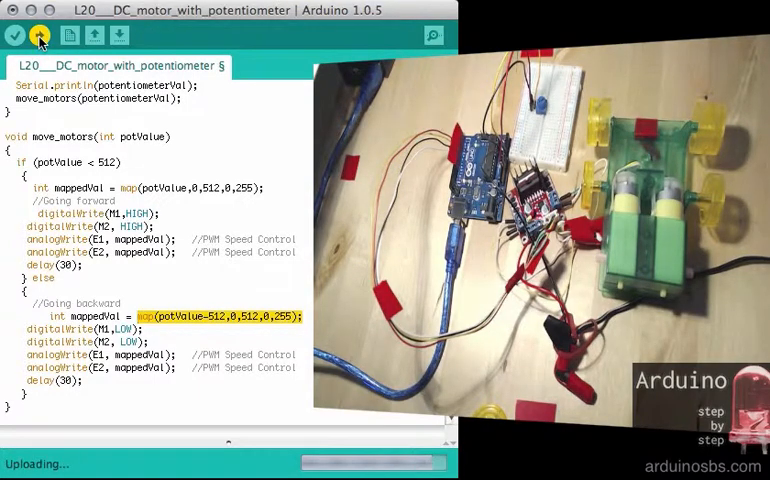